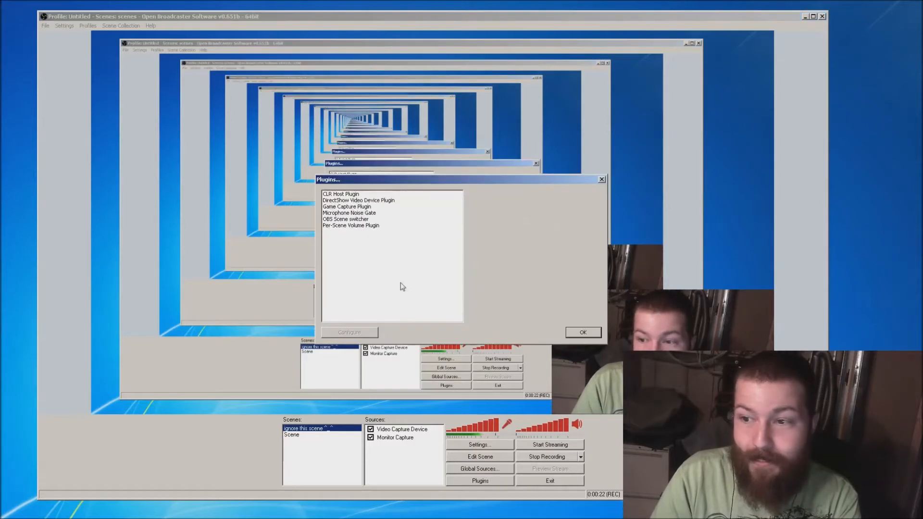
Step: Show Google results for 'clr browser plugin', led by the obsproject.com plugin page
left_click(340, 194)
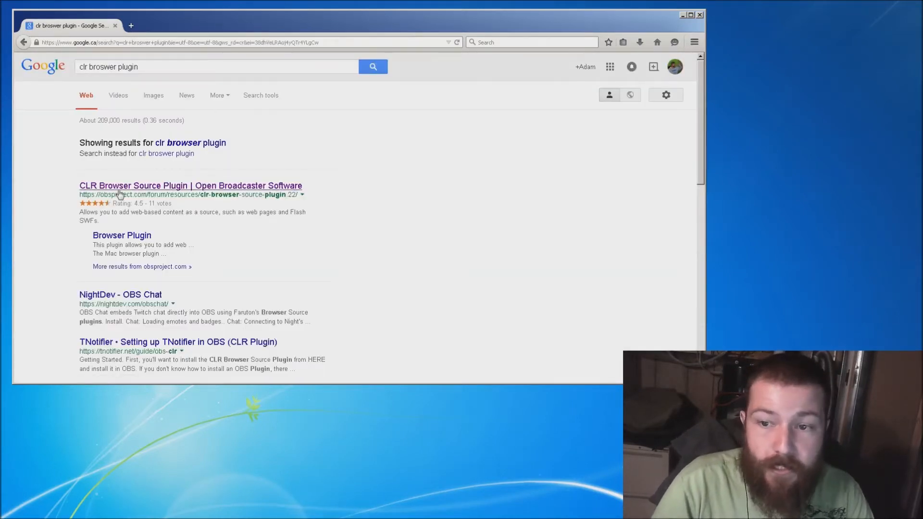
Step: Open the CLR Browser Source Plugin forum page and follow its MS Visual C++ 2013 requirement link
left_click(190, 185)
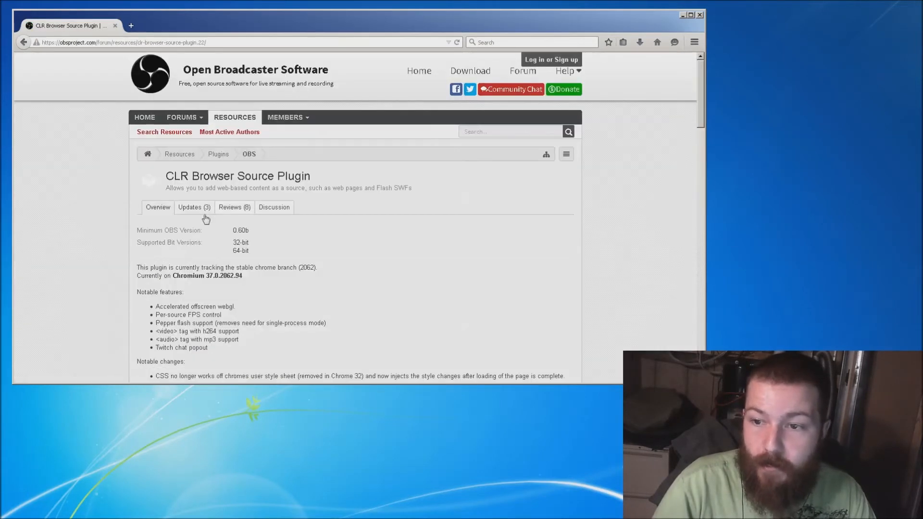
scroll("down", 3)
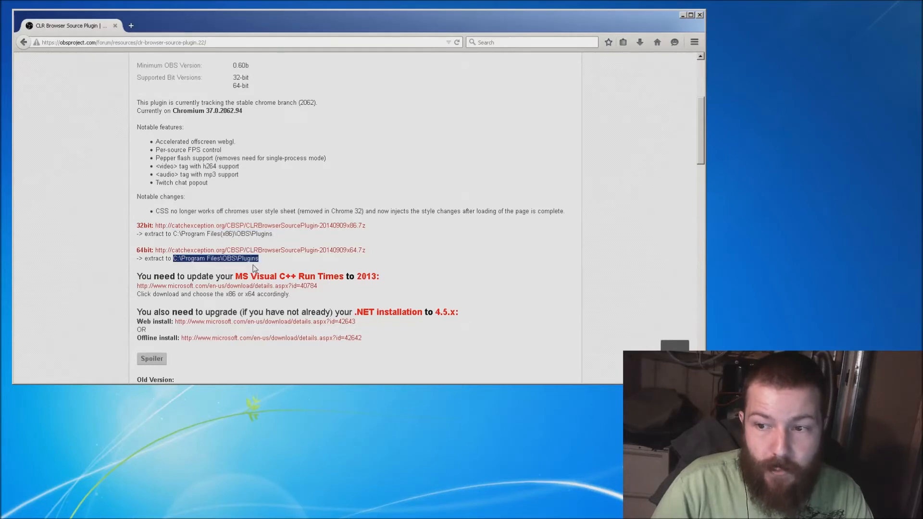
mouse_move(258, 265)
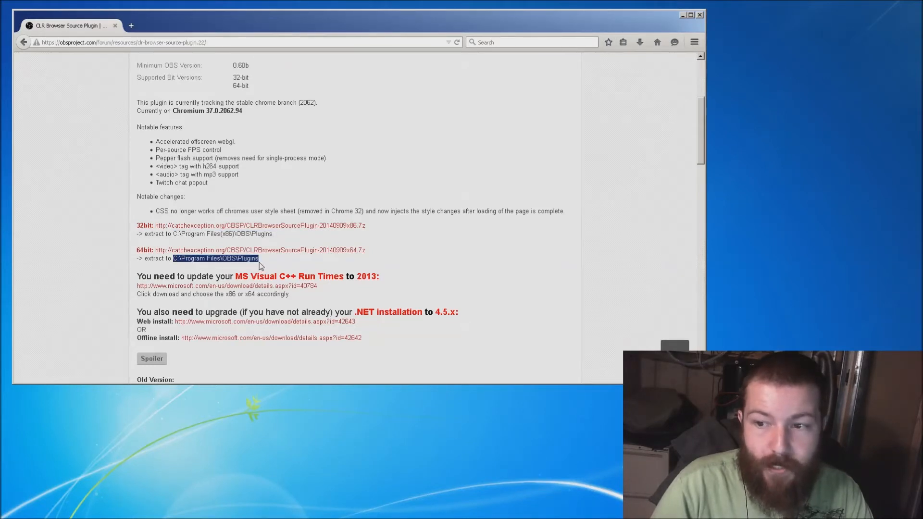
mouse_move(253, 267)
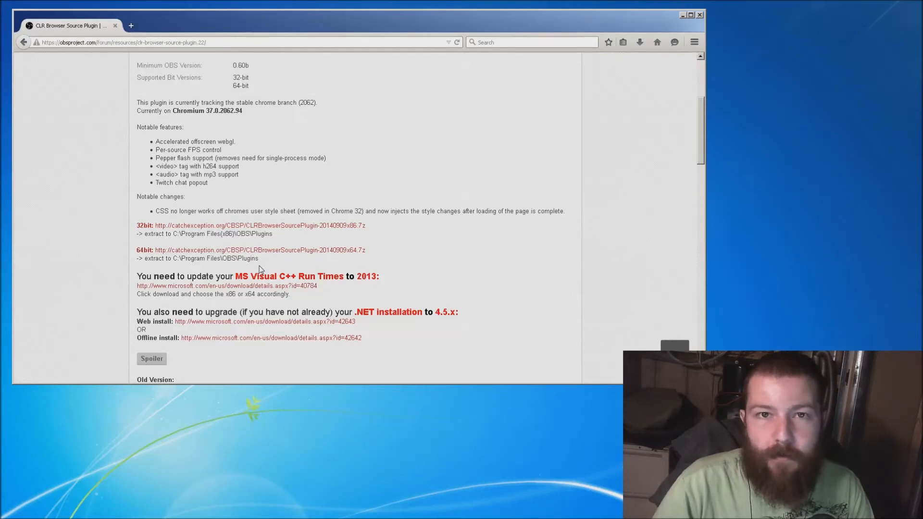
mouse_move(273, 236)
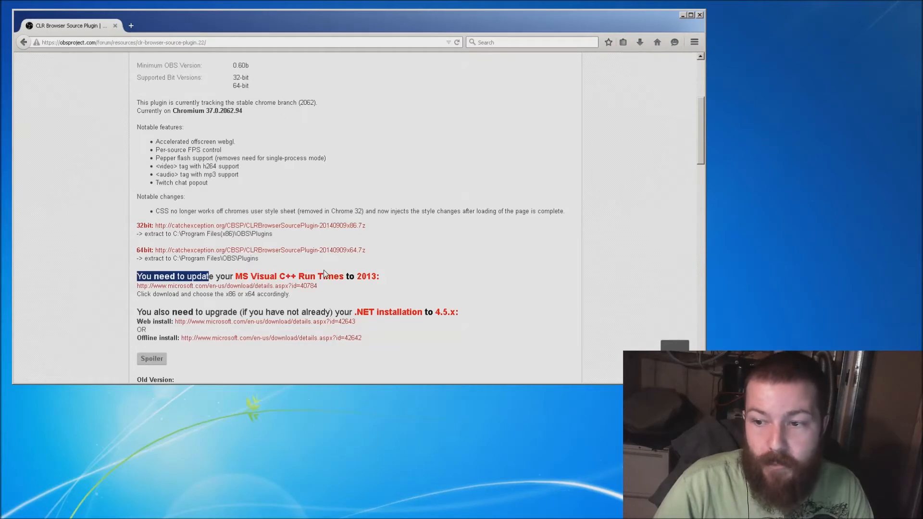
left_click(421, 290)
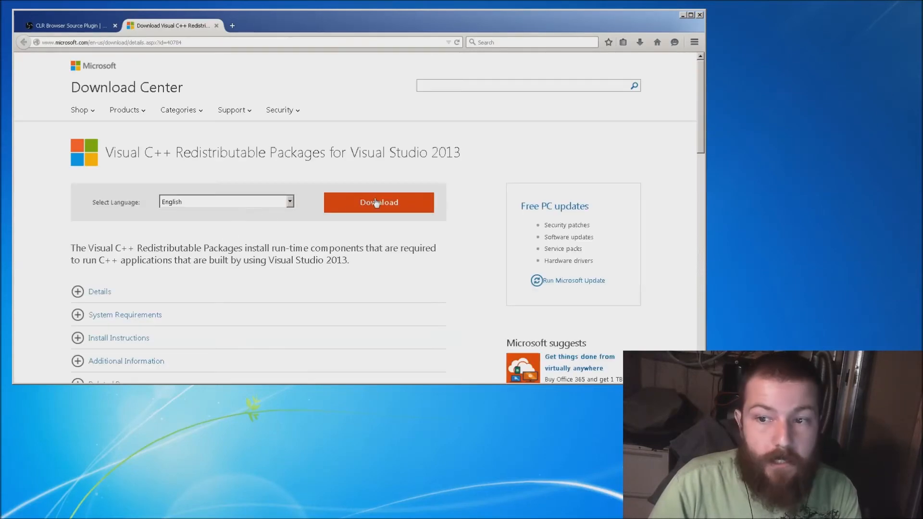
Step: Download vcredist_x86.exe, then open the .NET Framework 4.5.2 web installer page
left_click(378, 202)
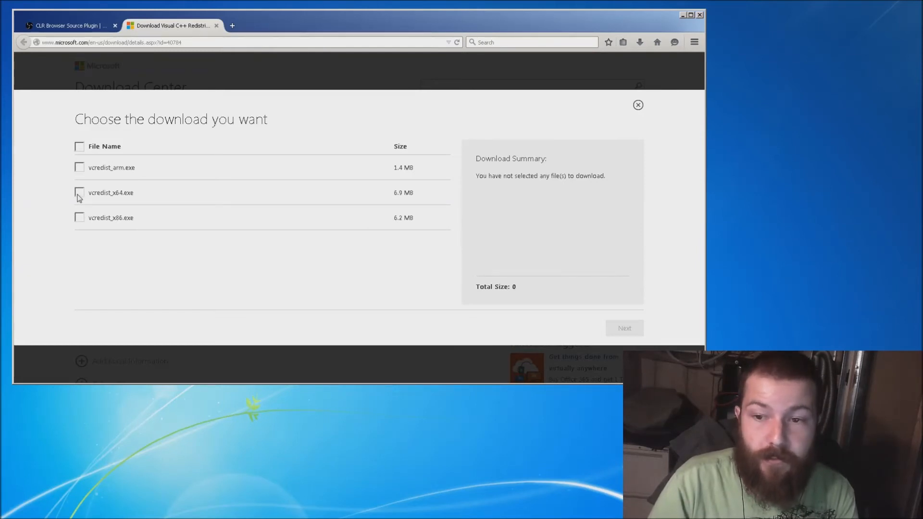
mouse_move(83, 223)
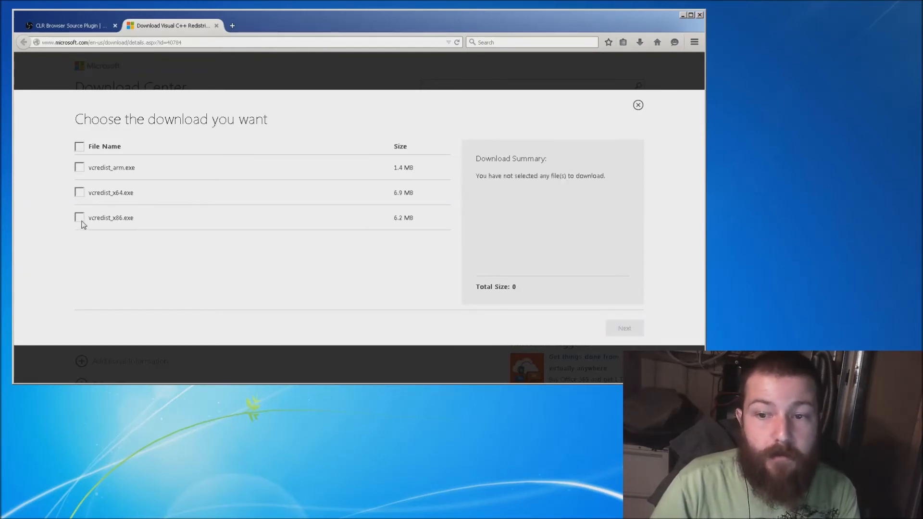
left_click(79, 217)
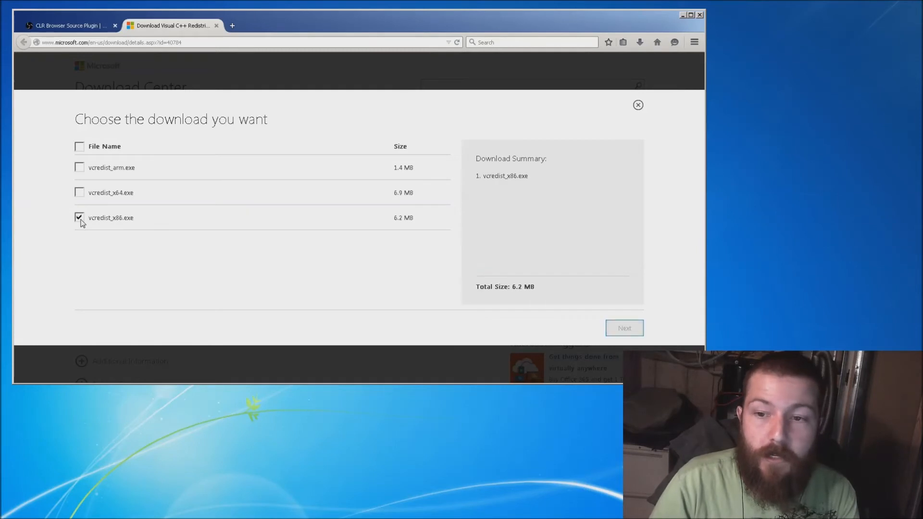
left_click(79, 217)
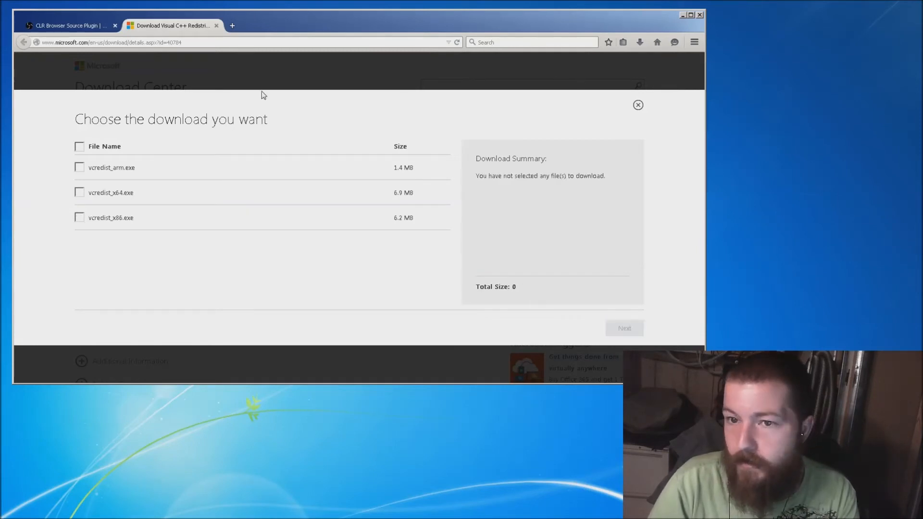
mouse_move(637, 108)
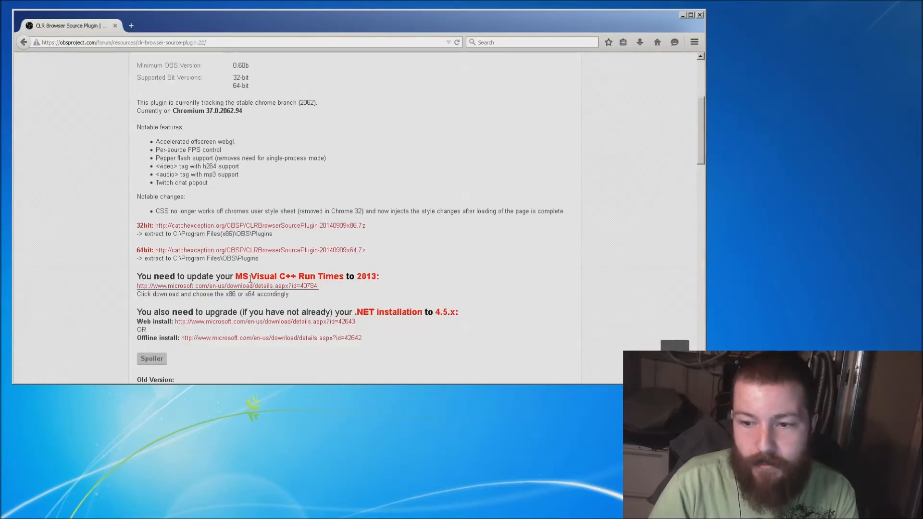
scroll("down", 3)
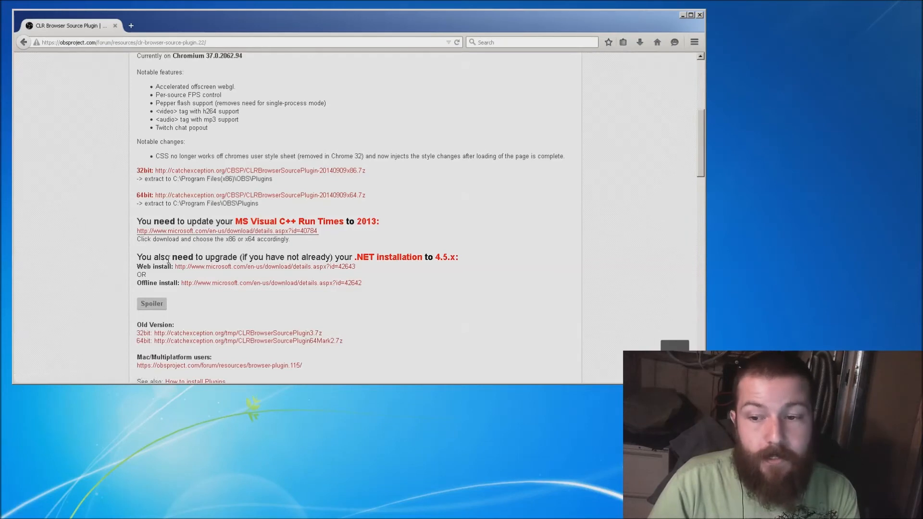
mouse_move(194, 270)
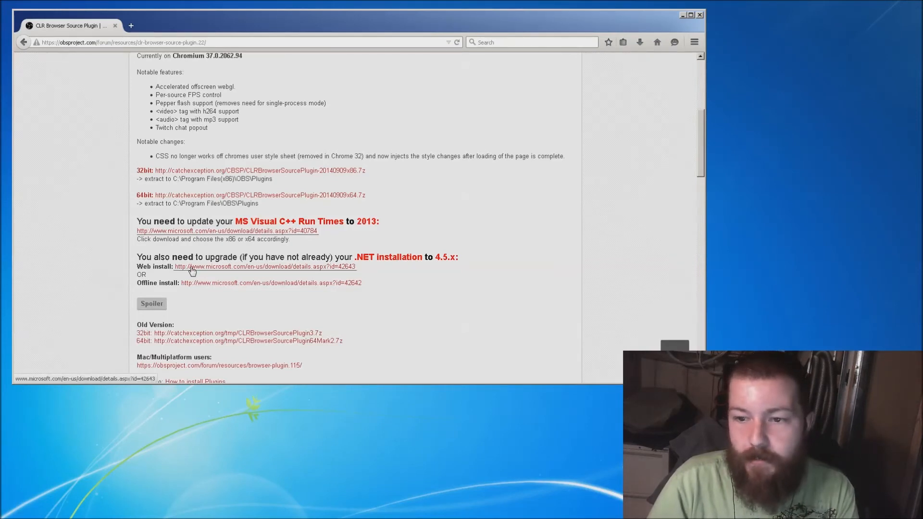
left_click(264, 266)
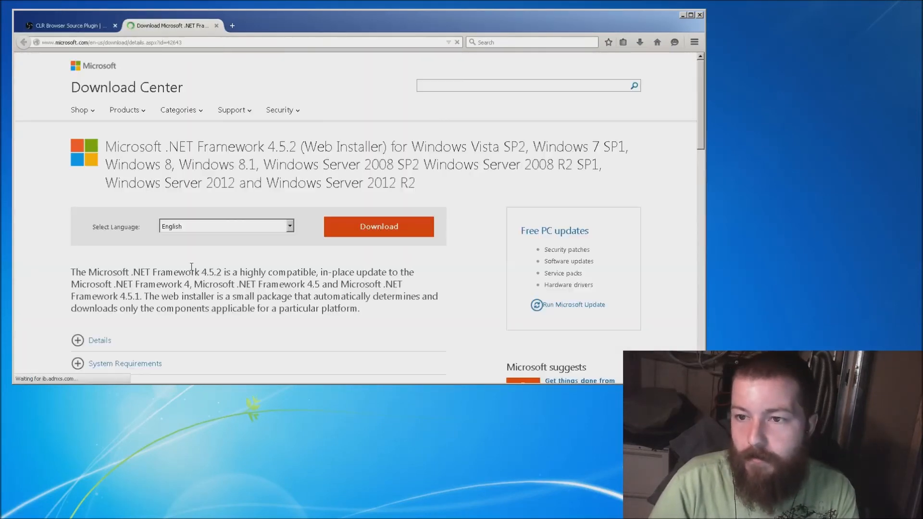
Step: Start the .NET Framework 4.5.2 Web Installer download and cancel the save prompt
left_click(378, 226)
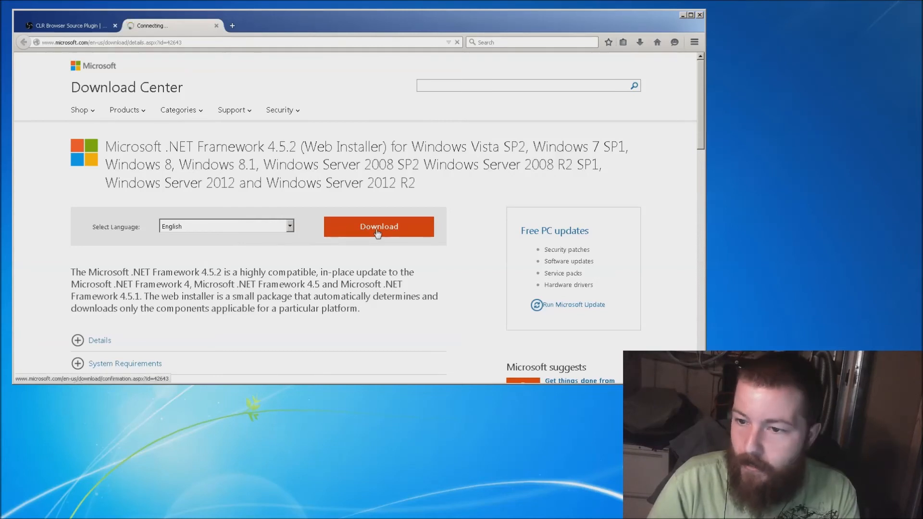
left_click(378, 227)
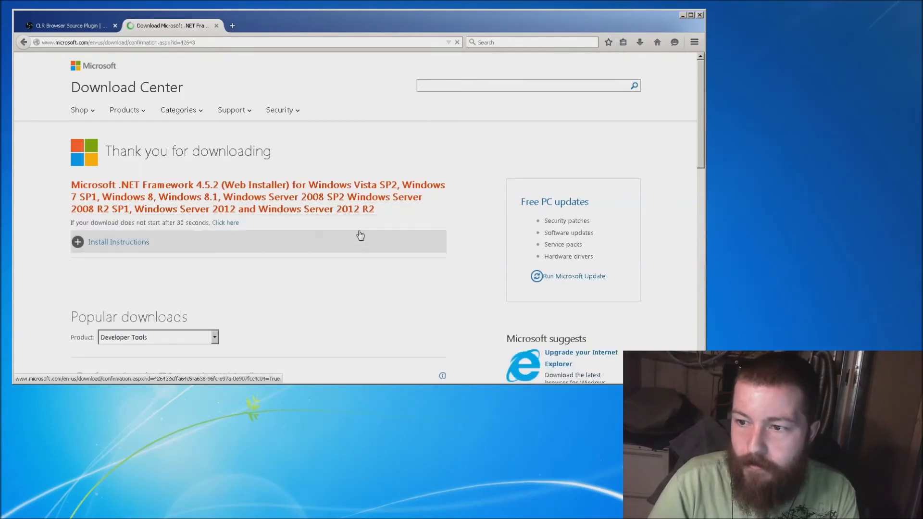
left_click(225, 222)
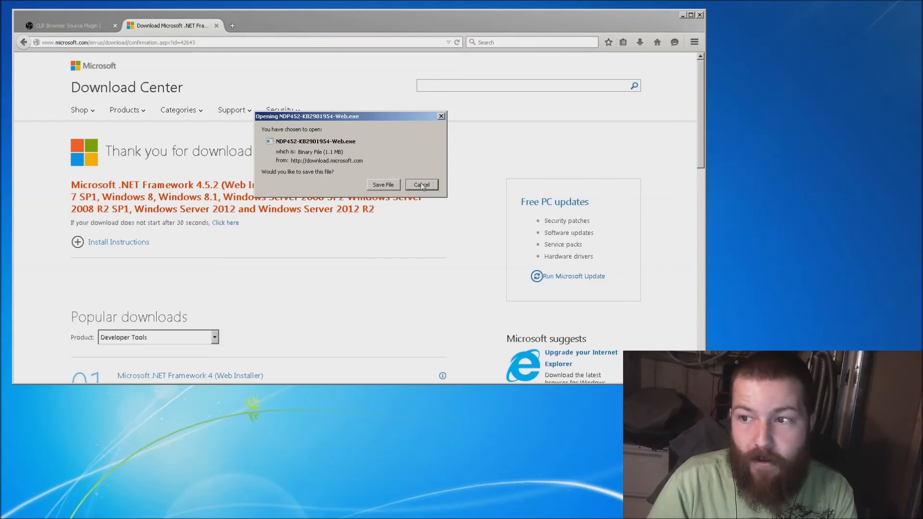
left_click(421, 184)
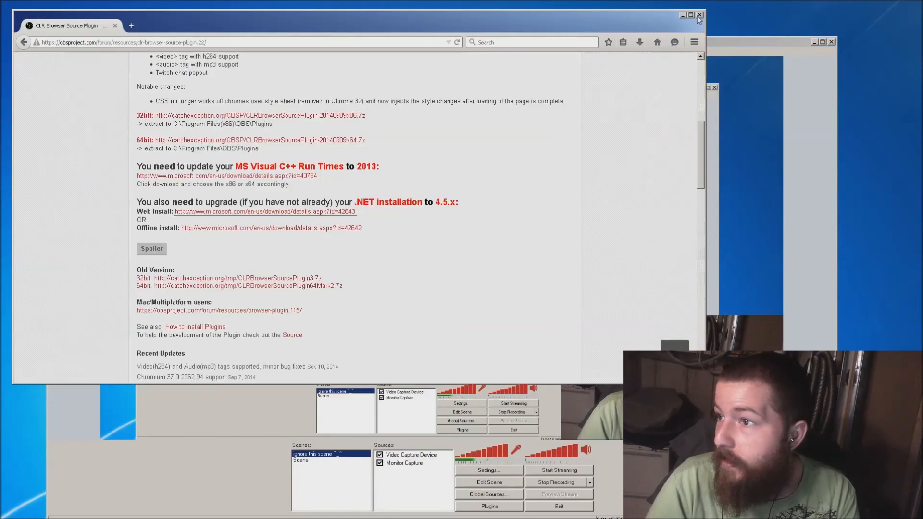
Step: Close the Firefox window to bring back the OBS main window
left_click(699, 14)
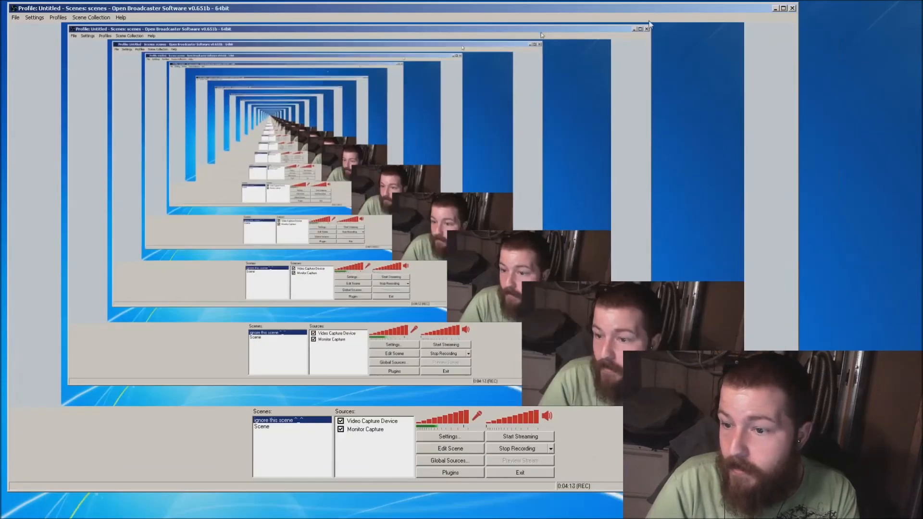